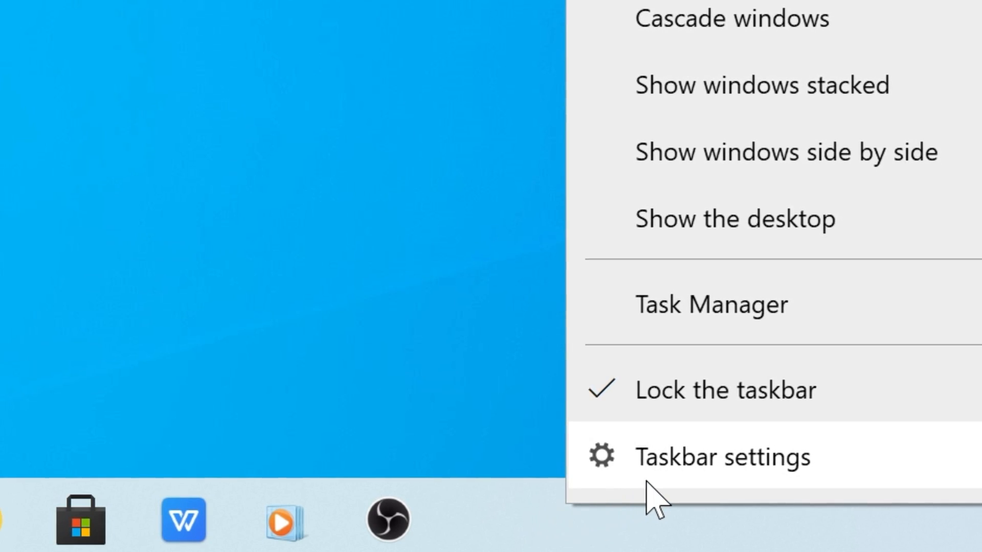
mouse_move(738, 406)
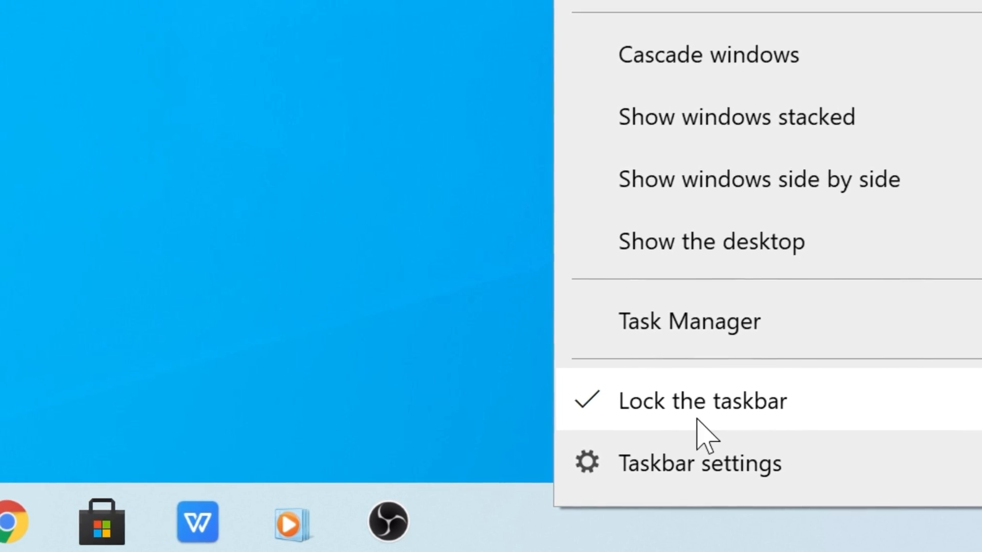
Untick Lock the taskbar so toolbar sections can be dragged.
left_click(703, 401)
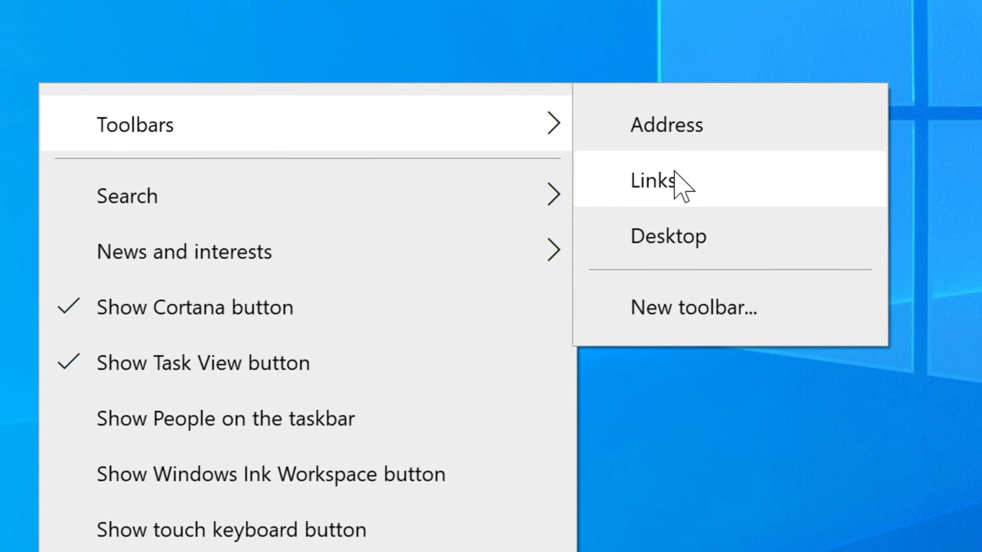
Enable the Links toolbar from the Toolbars submenu to add a divider.
left_click(656, 182)
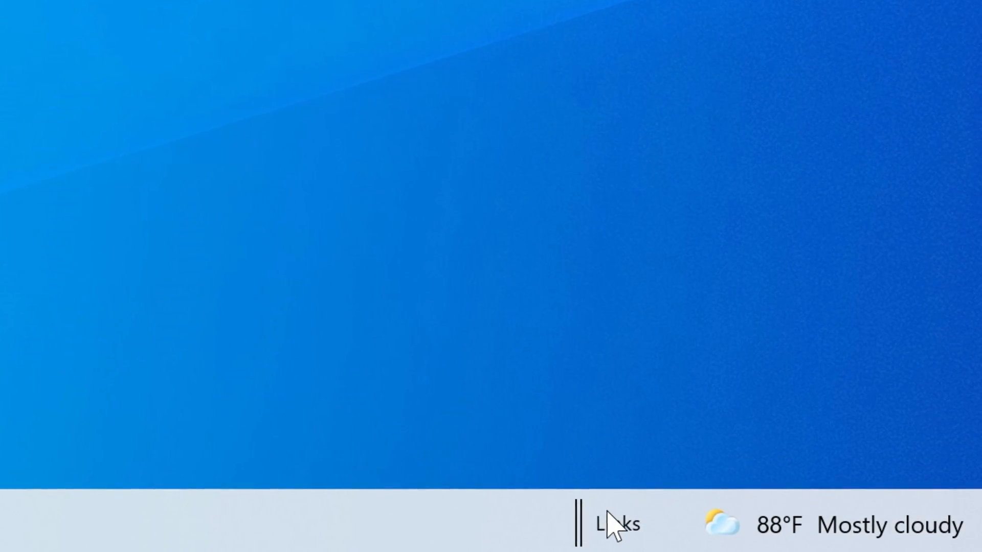
Bring up the Links toolbar's own menu to reach Show title and Show Text.
right_click(613, 525)
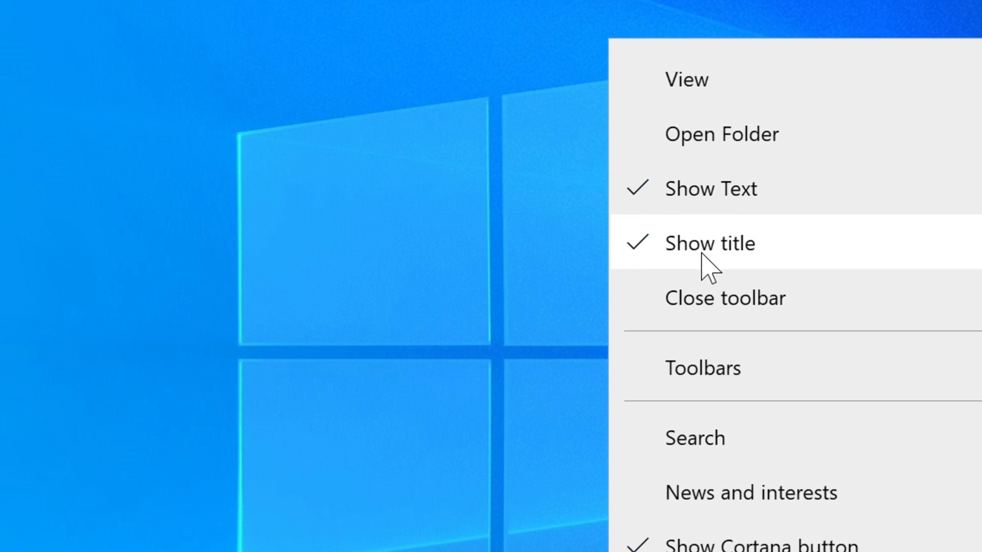
mouse_move(707, 263)
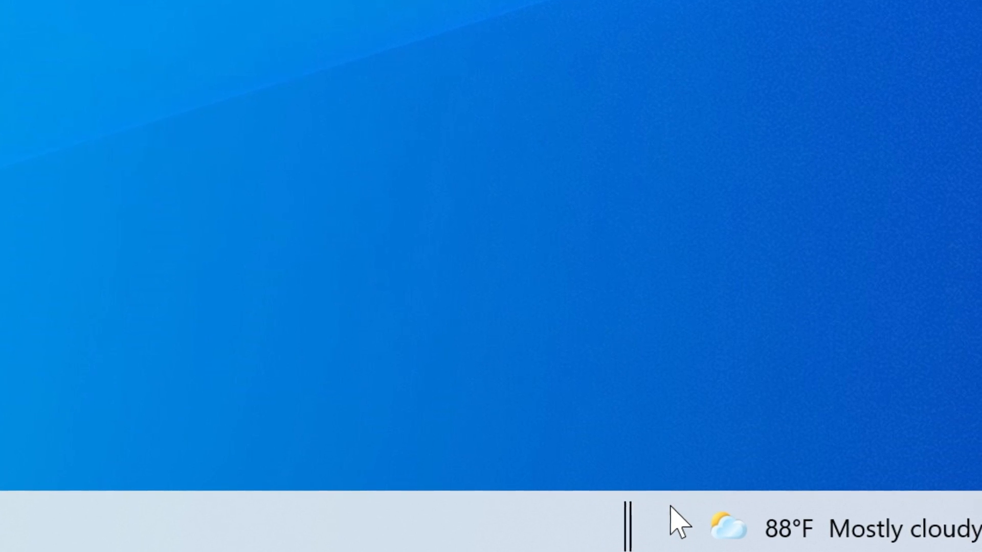
mouse_move(626, 522)
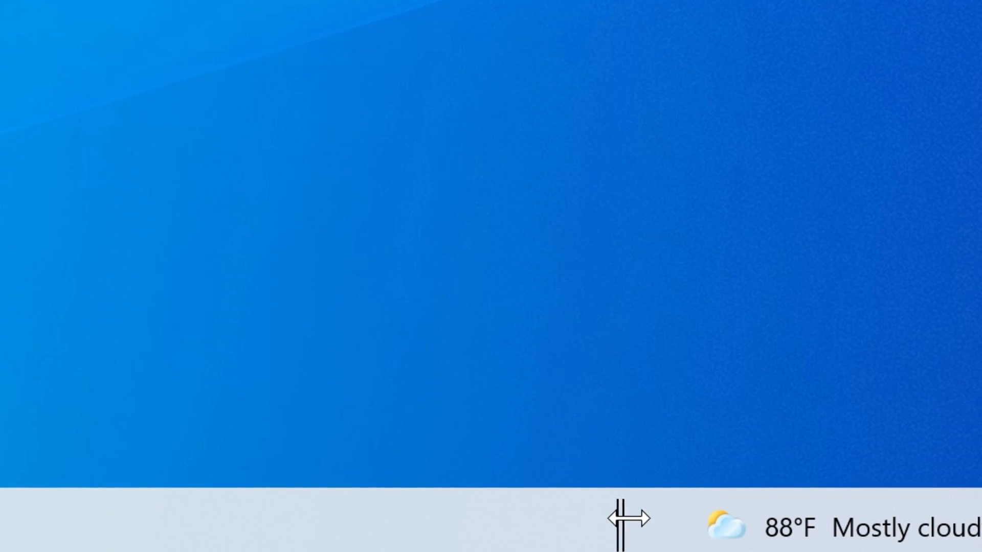
mouse_move(629, 518)
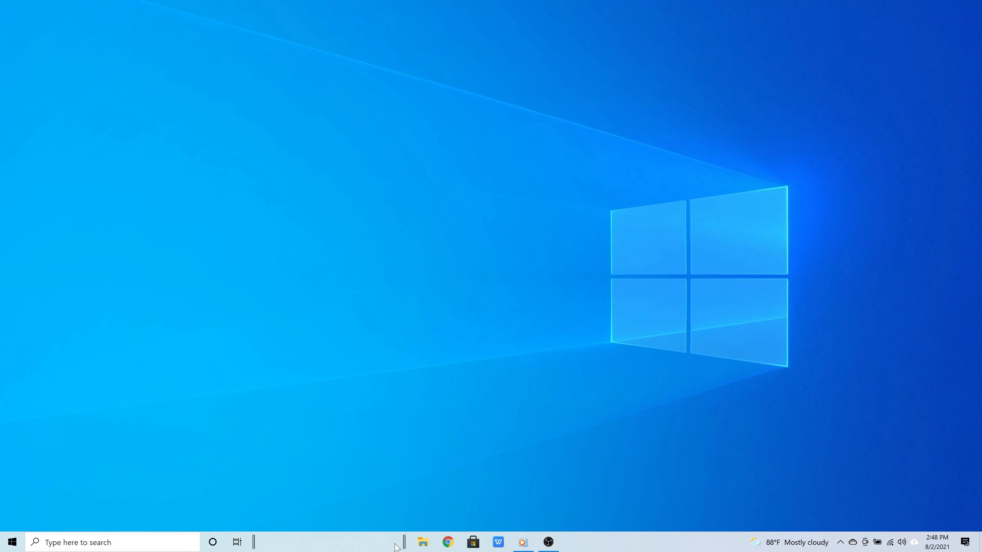
mouse_move(394, 518)
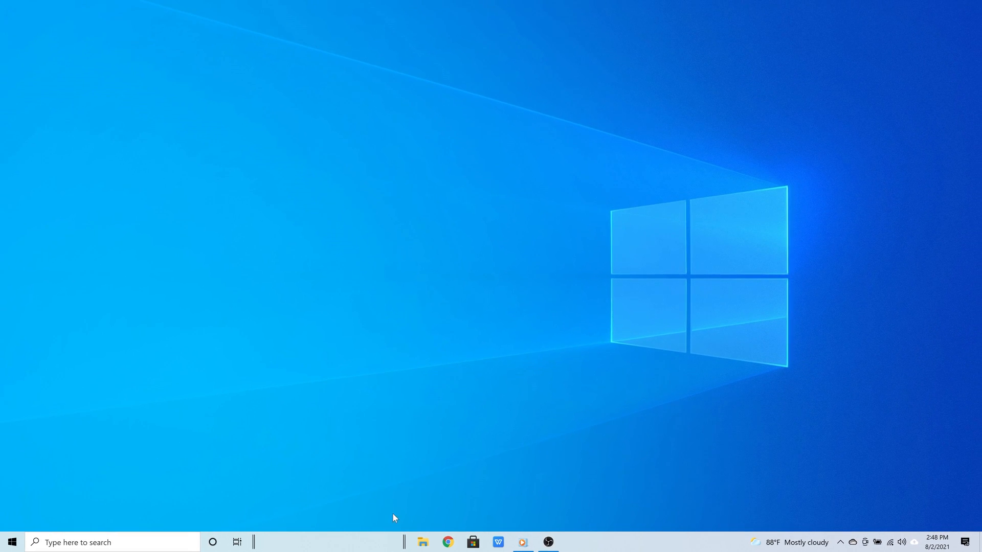
mouse_move(585, 545)
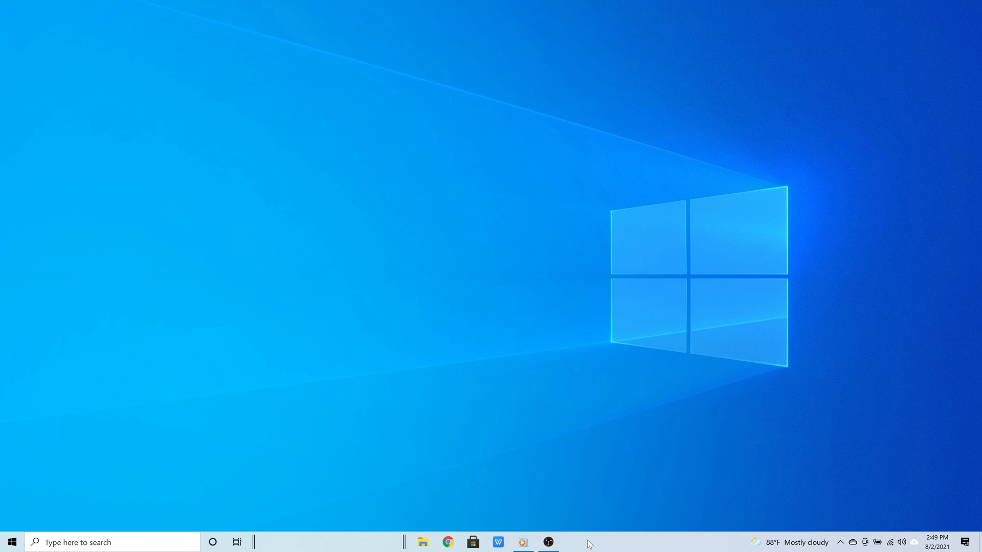
Switch taskbar search from the wide box to Show search icon.
right_click(589, 542)
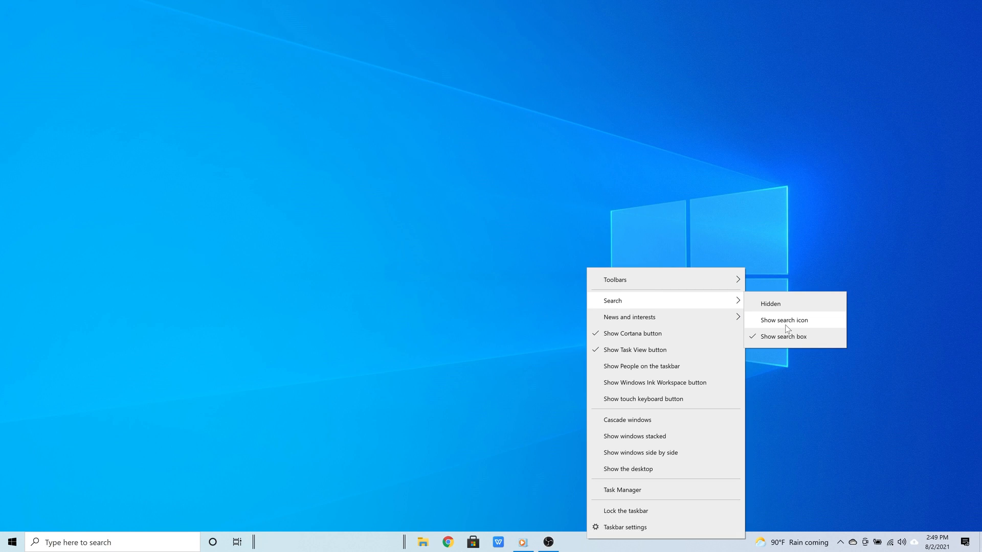
left_click(783, 320)
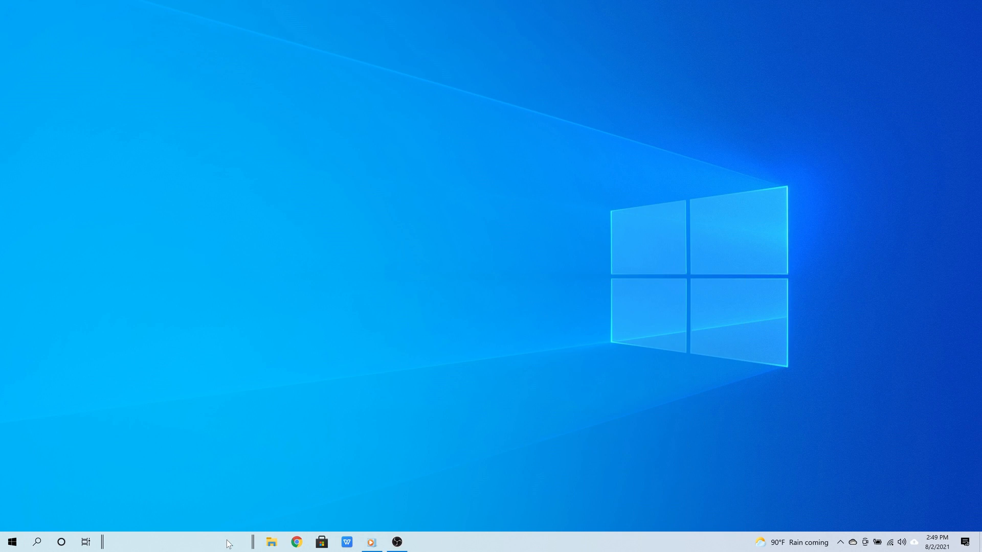